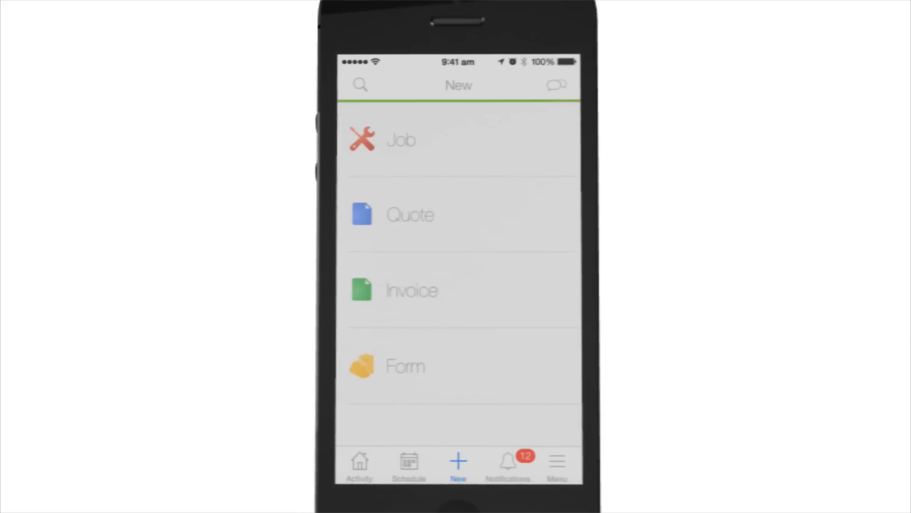
{"action": "left_click", "coordinate": [411, 291]}
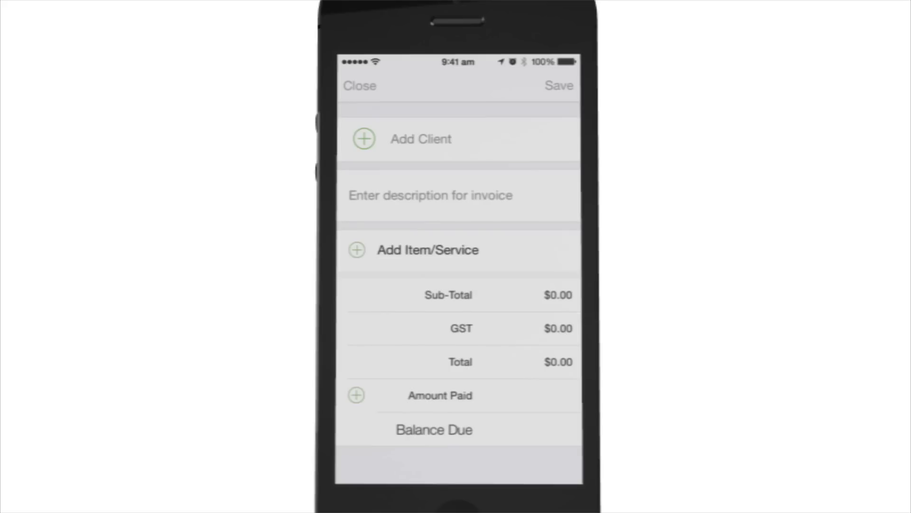
{"action": "left_click", "coordinate": [419, 139]}
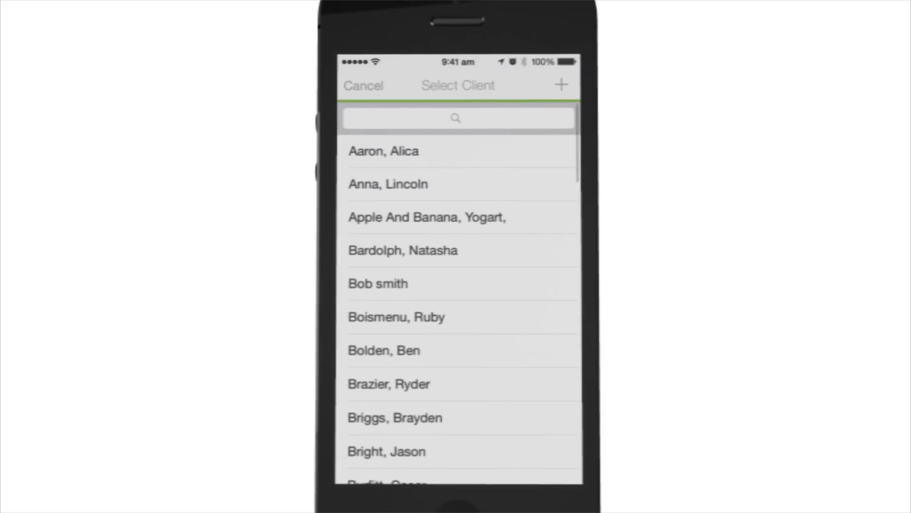
{"action": "left_click", "coordinate": [397, 317]}
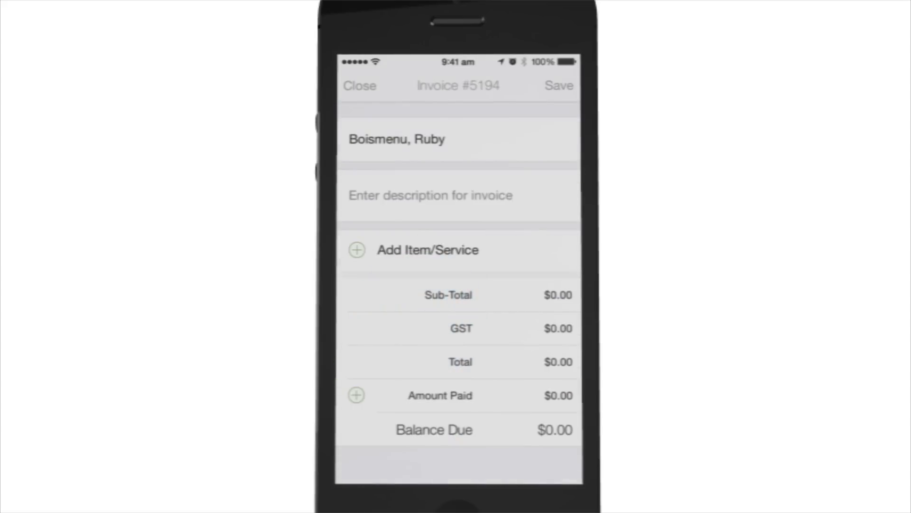
{"action": "left_click", "coordinate": [428, 250]}
{"action": "type", "text": "Fixed burst pipe in the"}
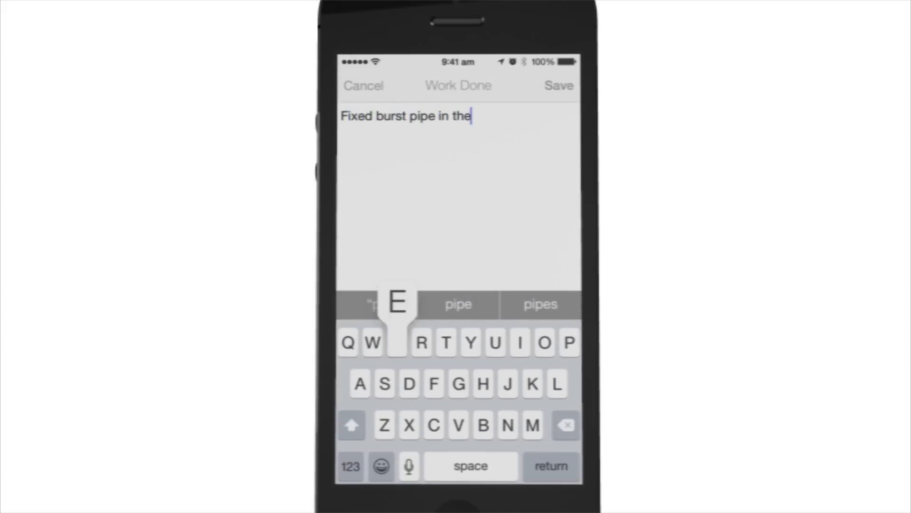
{"action": "left_click", "coordinate": [558, 86]}
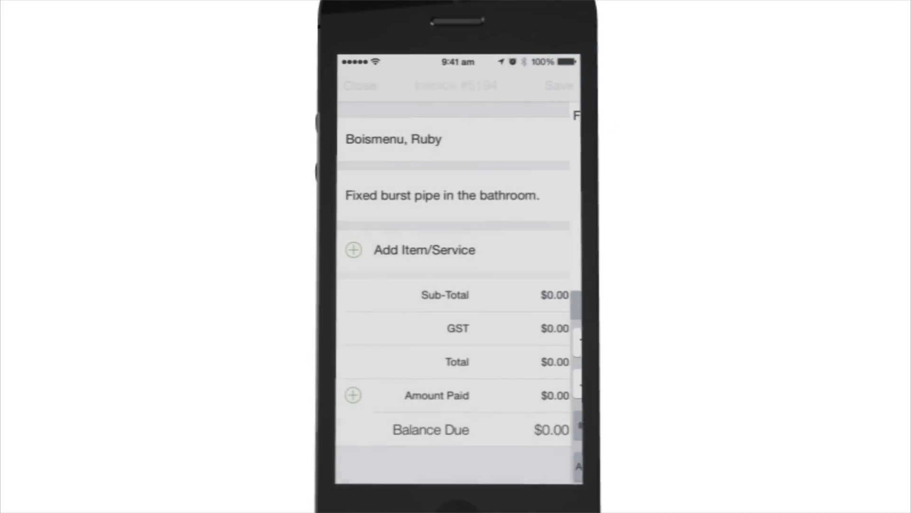
Add two 15mm Pipe elbow items at $2.10 each to the invoice
{"action": "left_click", "coordinate": [425, 250]}
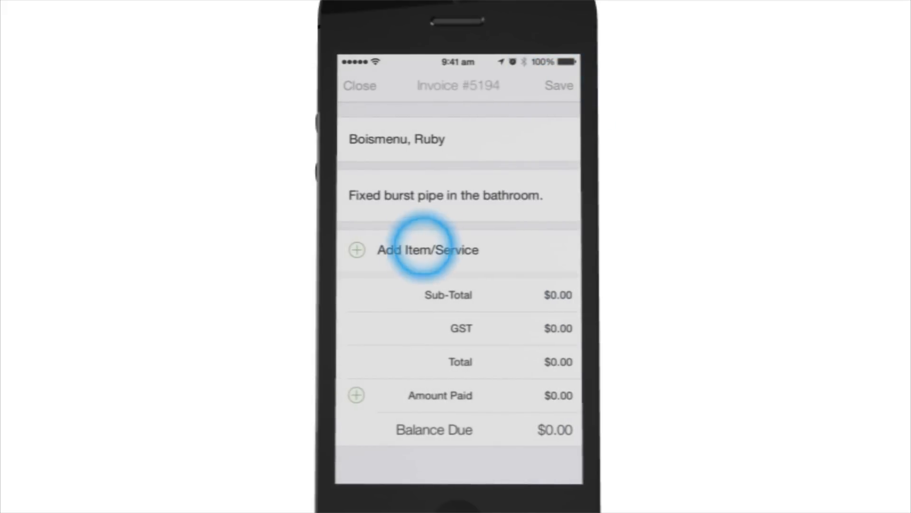
{"action": "left_click", "coordinate": [430, 249]}
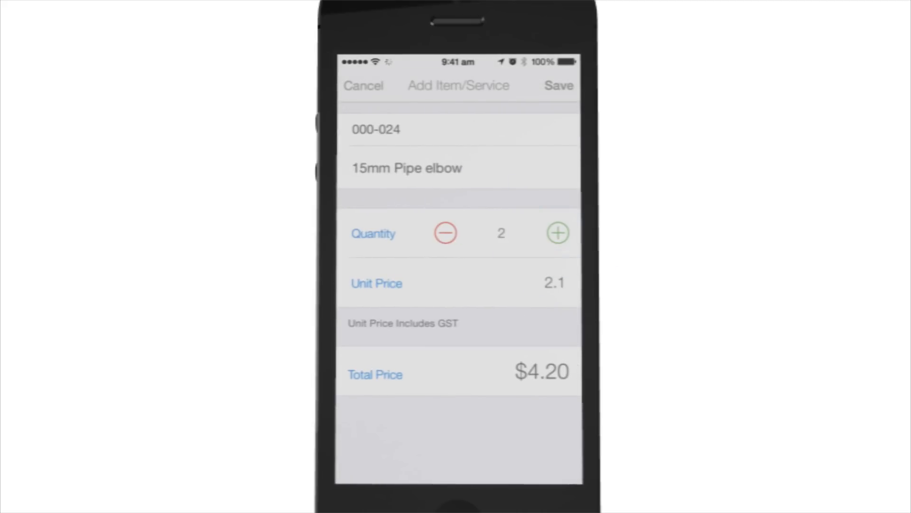
{"action": "left_click", "coordinate": [557, 85]}
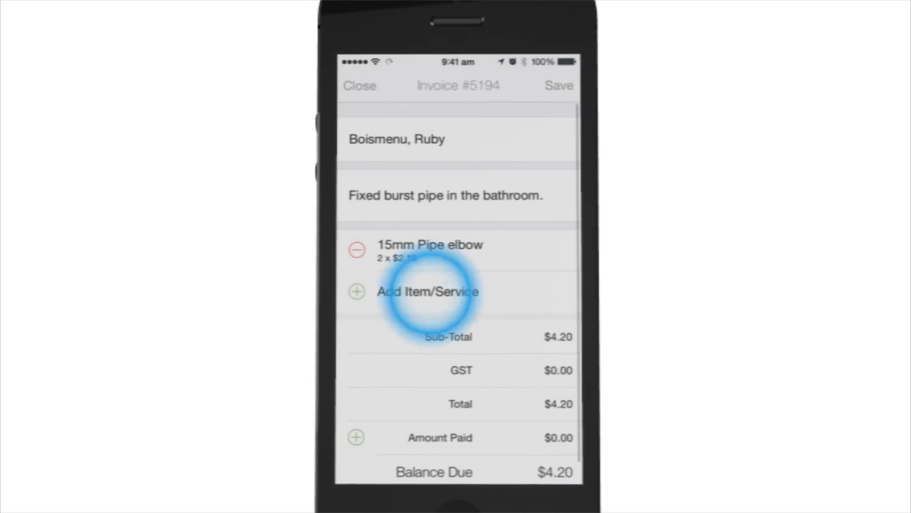
Add one Labour item at $90.00, bringing the invoice total to $94.20
{"action": "left_click", "coordinate": [428, 291]}
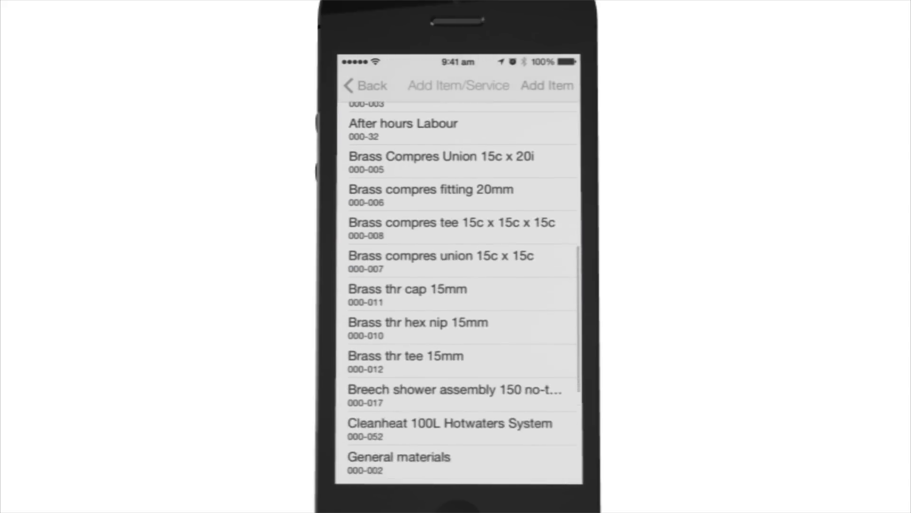
{"action": "scroll", "scroll_direction": "down", "scroll_amount": 3}
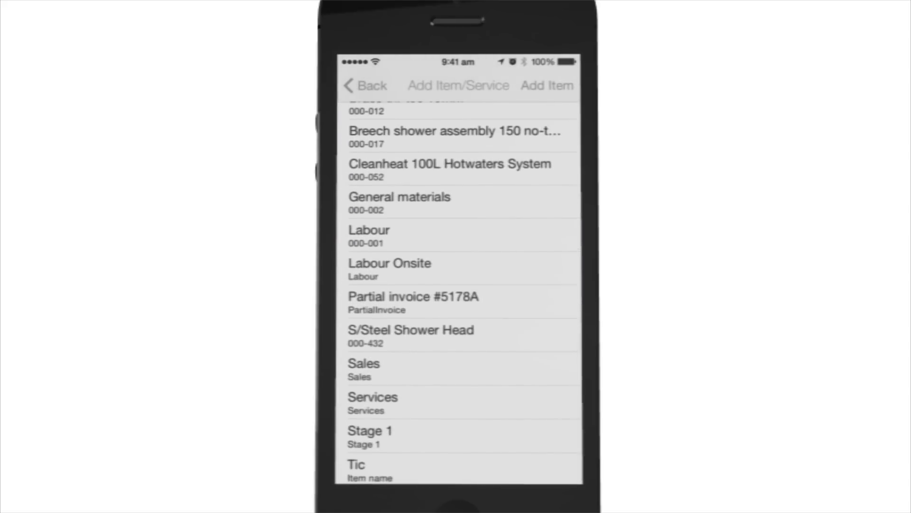
{"action": "left_click", "coordinate": [369, 235]}
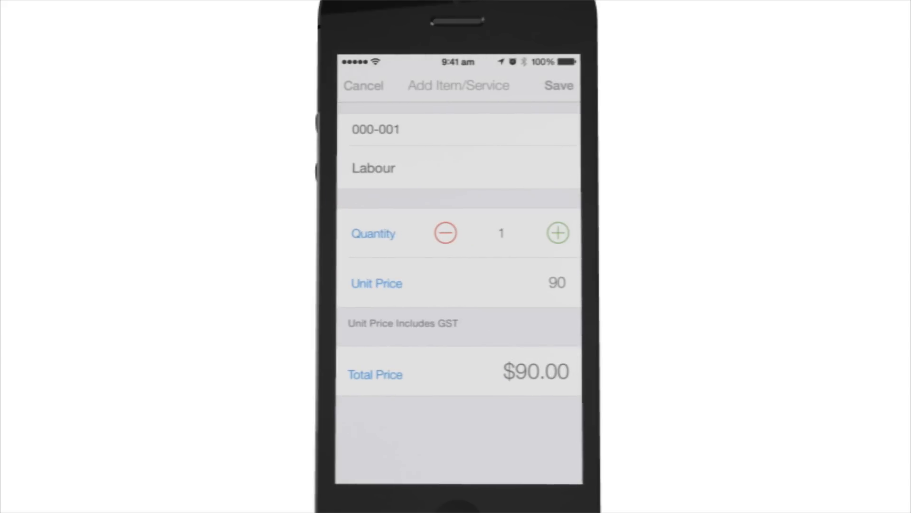
{"action": "left_click", "coordinate": [558, 85]}
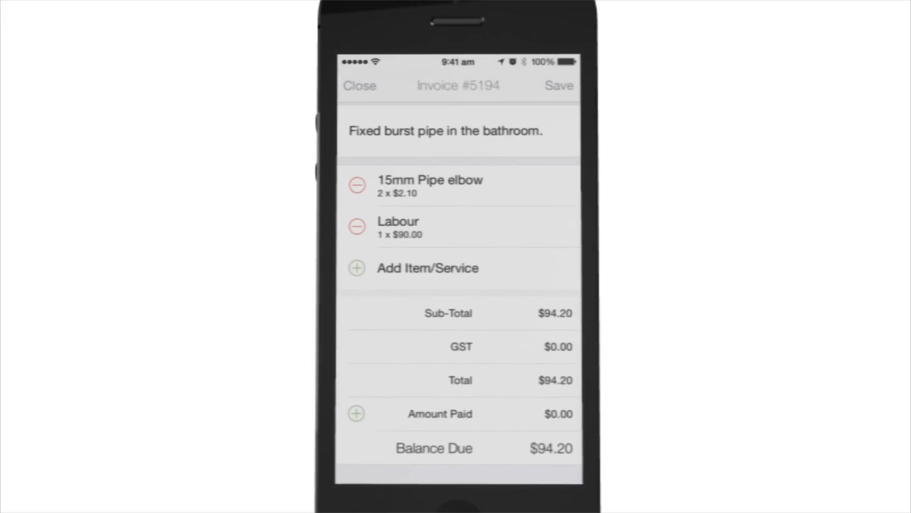
Record the $94.20 balance as a received card payment and save the invoice as PAID
{"action": "left_click", "coordinate": [356, 413]}
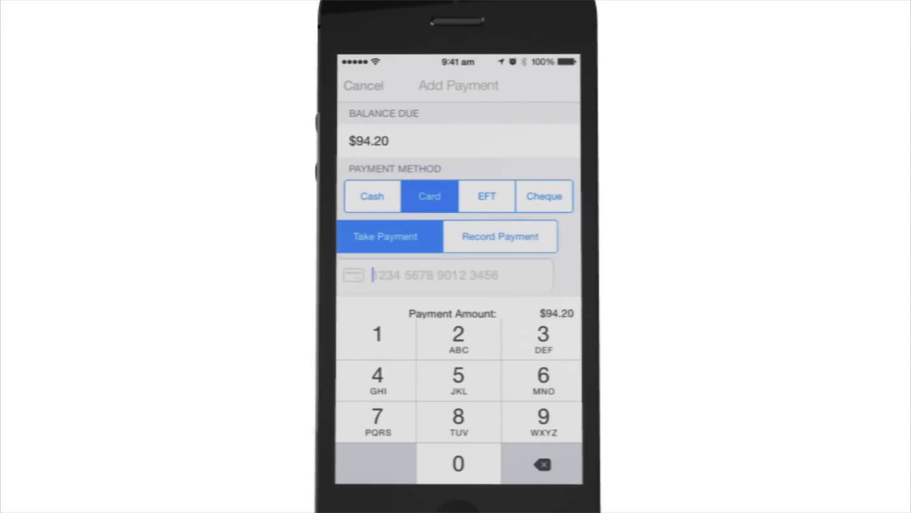
{"action": "left_click", "coordinate": [500, 236]}
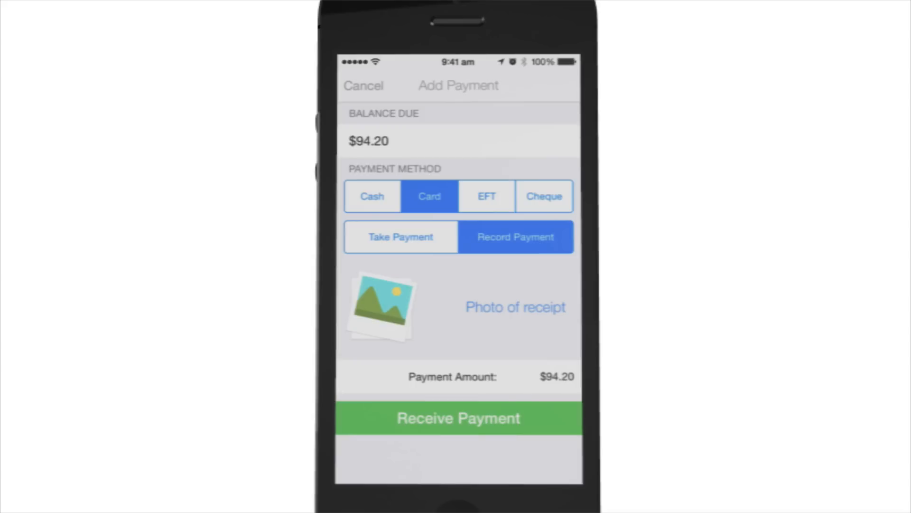
{"action": "left_click", "coordinate": [458, 418]}
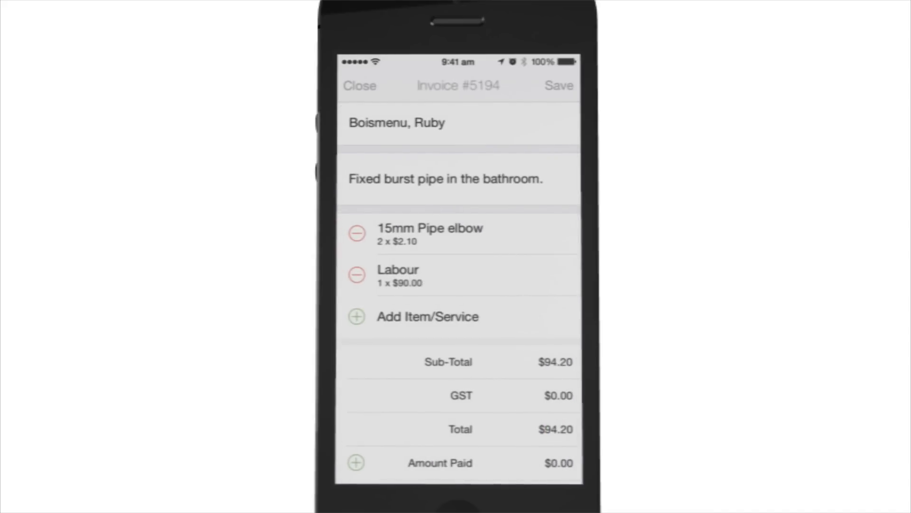
{"action": "left_click", "coordinate": [558, 85]}
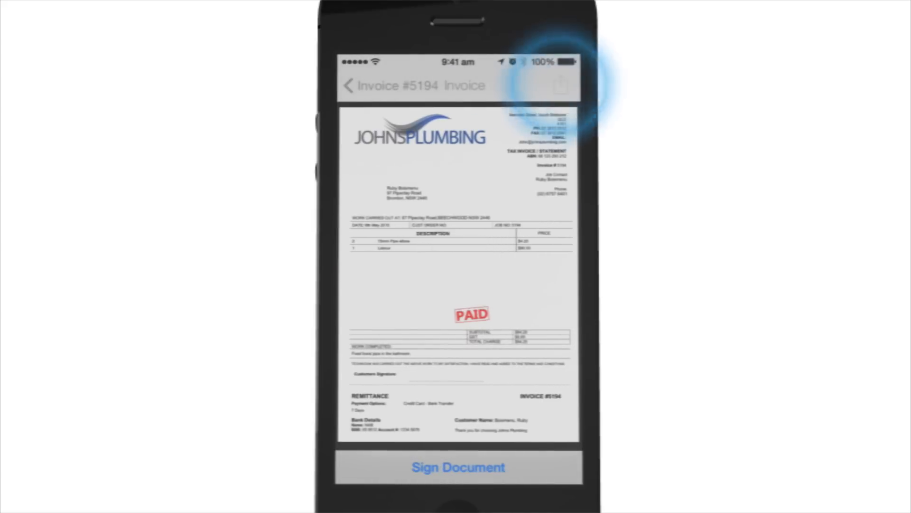
Email the paid invoice #5194 to the client and confirm "Email Sent"
{"action": "left_click", "coordinate": [560, 86]}
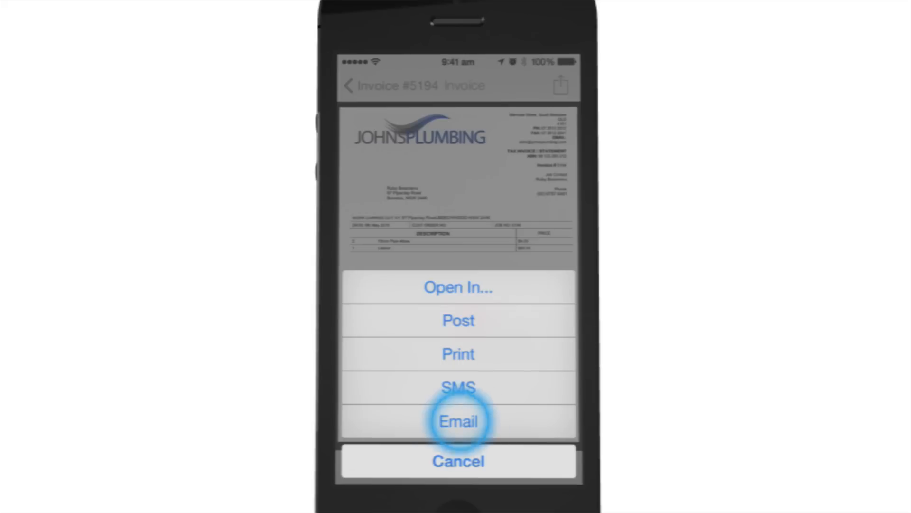
{"action": "left_click", "coordinate": [458, 420]}
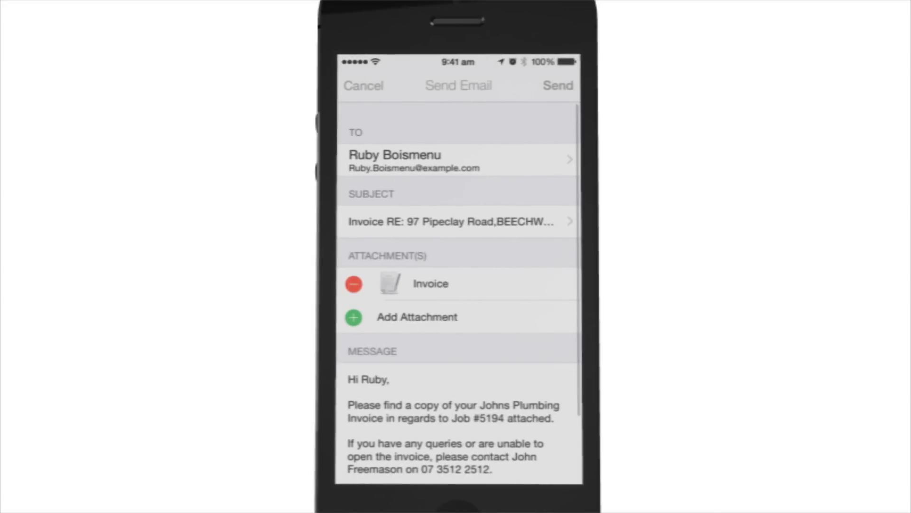
{"action": "scroll", "scroll_direction": "down", "scroll_amount": 3}
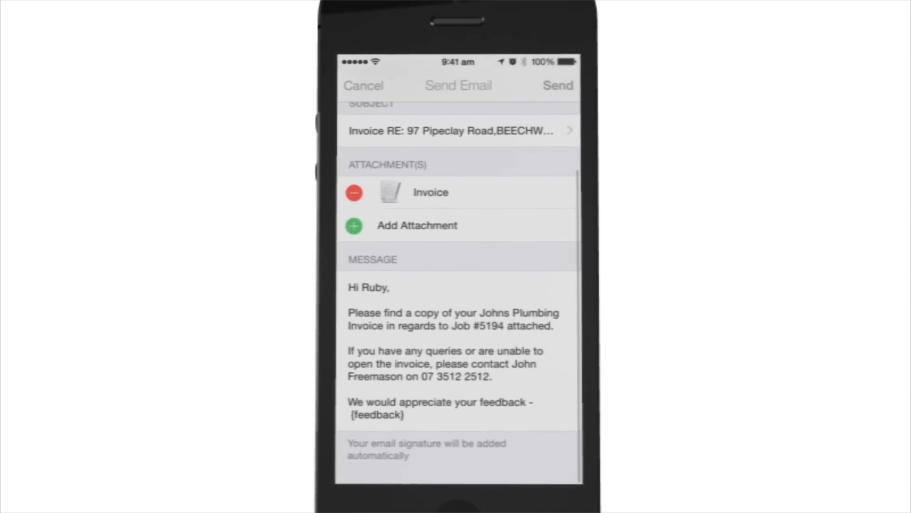
{"action": "left_click", "coordinate": [557, 85]}
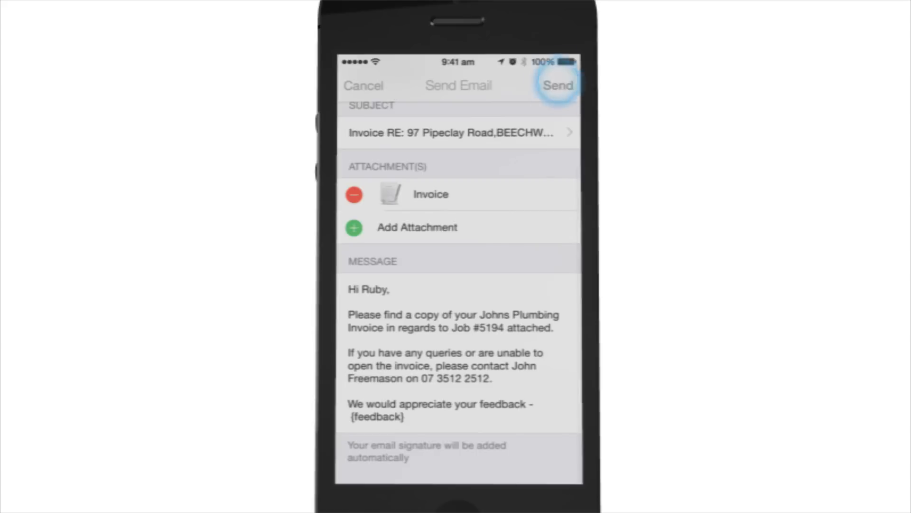
{"action": "left_click", "coordinate": [557, 86]}
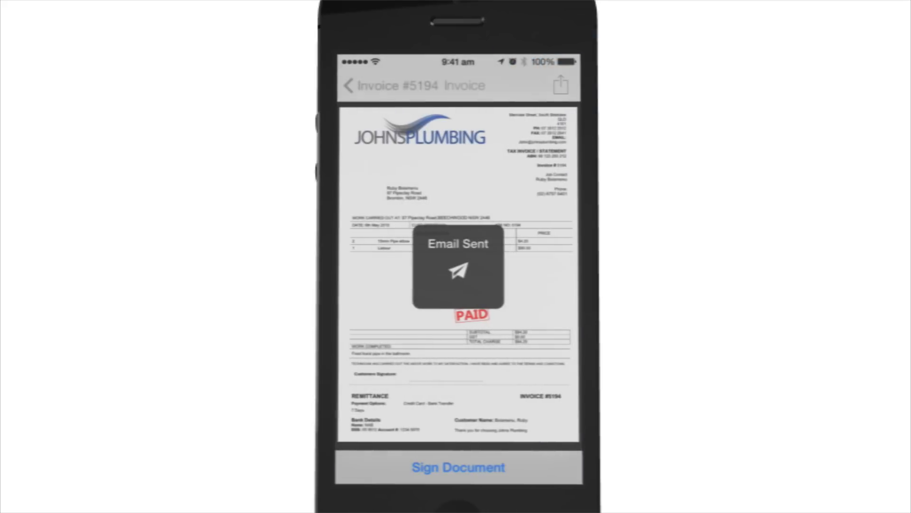